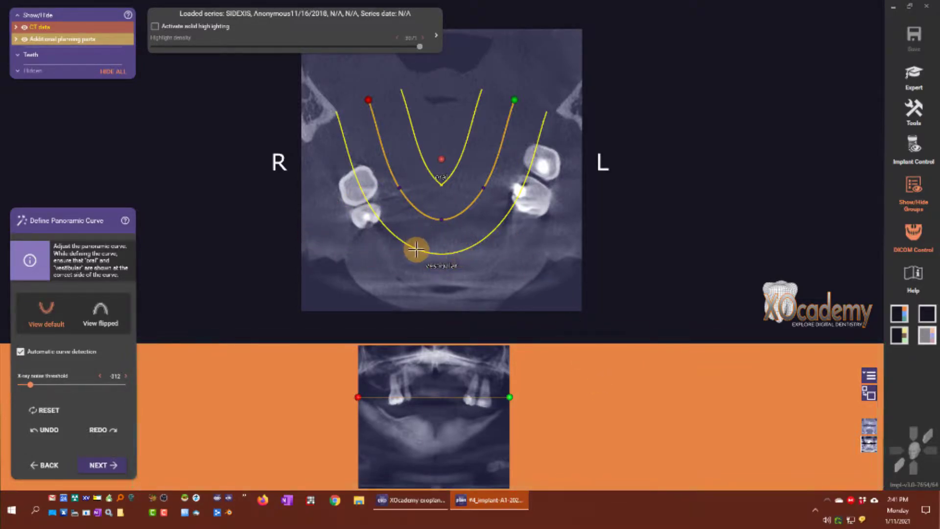
- Drag the panoramic curve's red right endpoint out to the R-side edge of the axial slice
left_click_drag(415, 250, 403, 210)
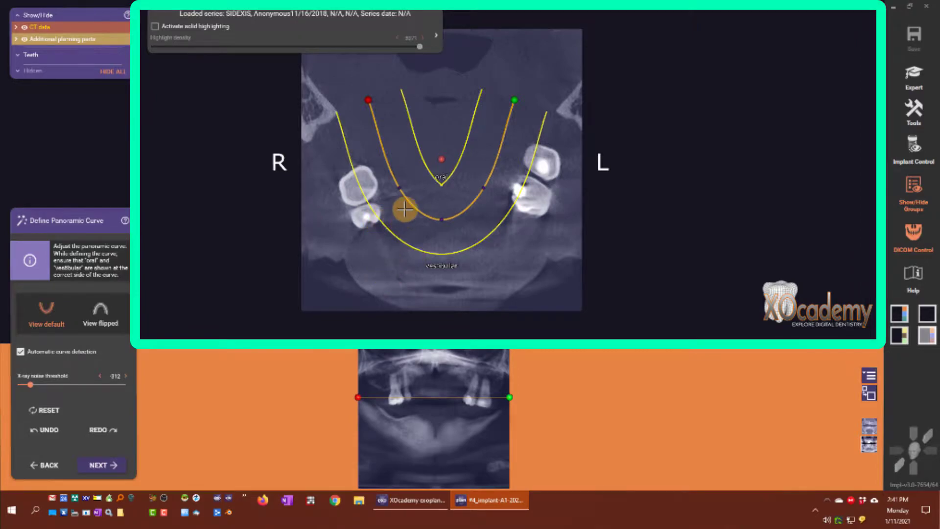
left_click_drag(405, 210, 368, 100)
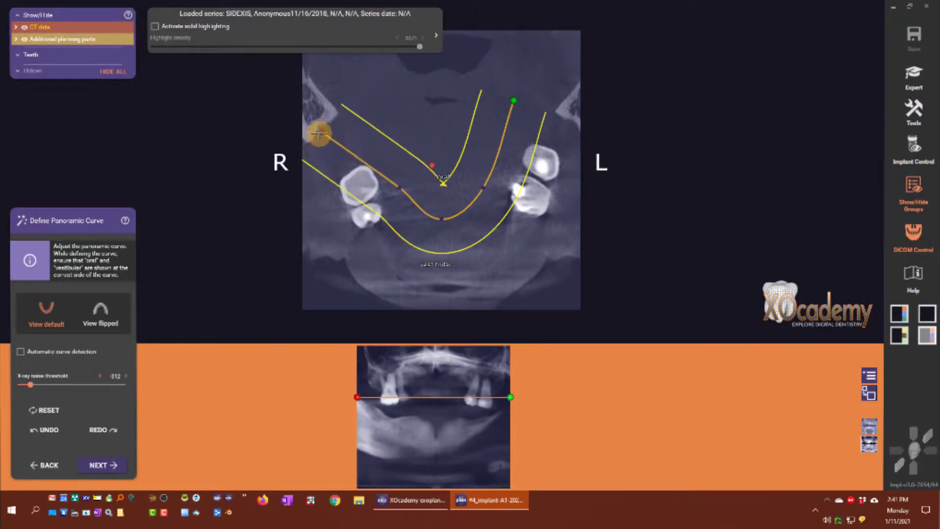
left_click_drag(318, 133, 357, 118)
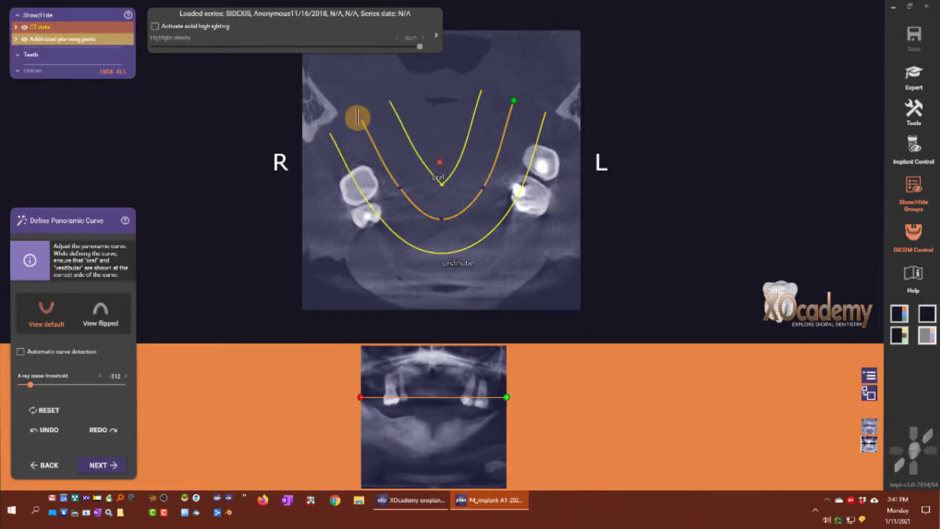
left_click_drag(357, 118, 353, 102)
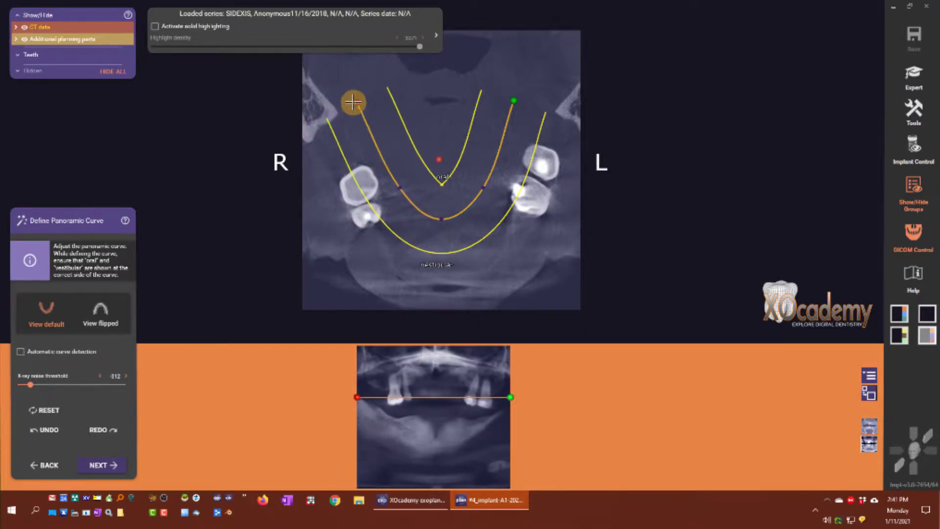
left_click_drag(352, 102, 342, 94)
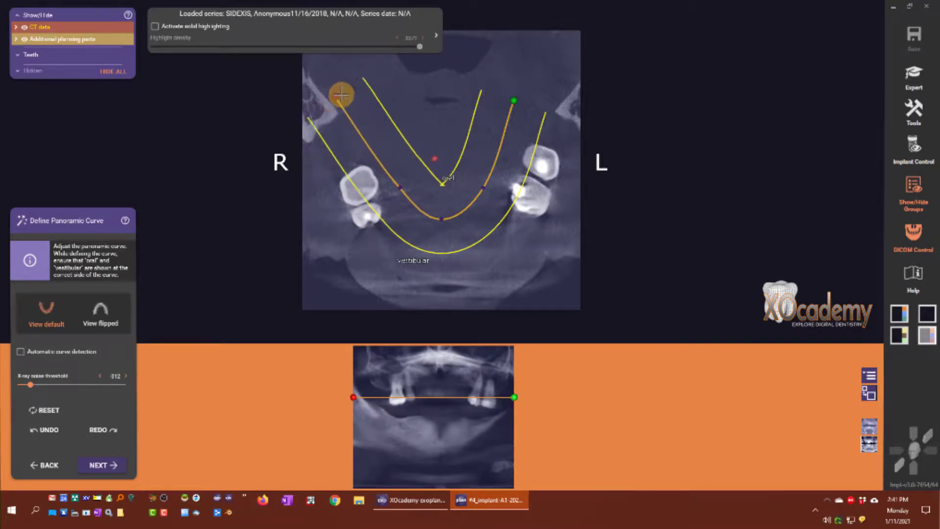
left_click_drag(341, 94, 303, 118)
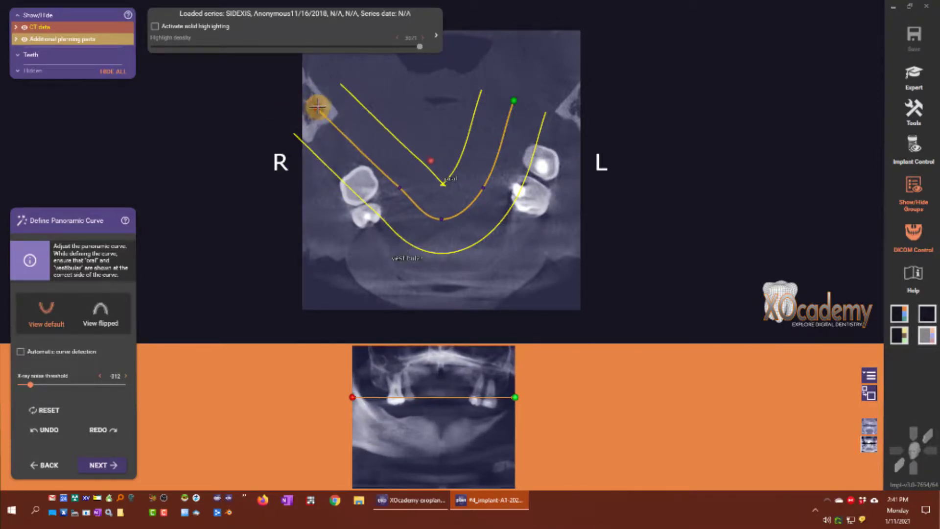
left_click_drag(317, 106, 377, 159)
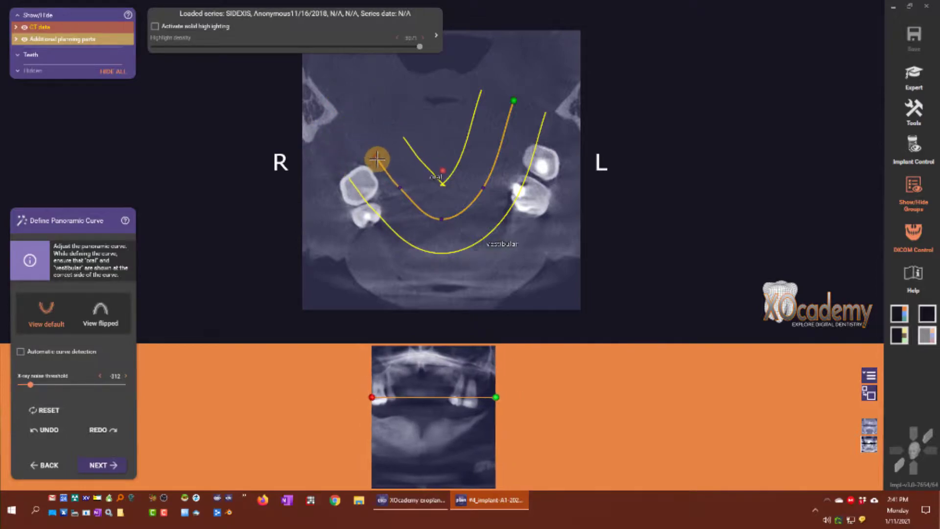
left_click_drag(377, 158, 342, 138)
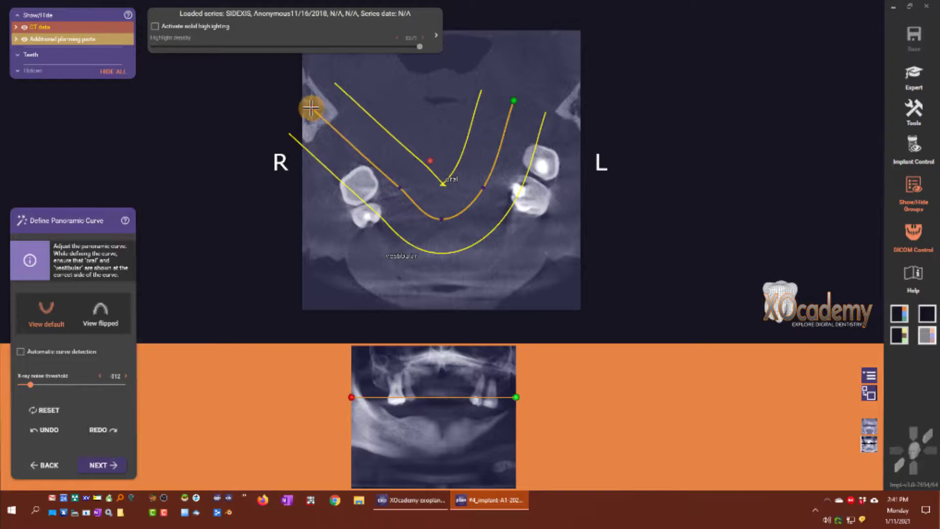
left_click_drag(312, 109, 304, 111)
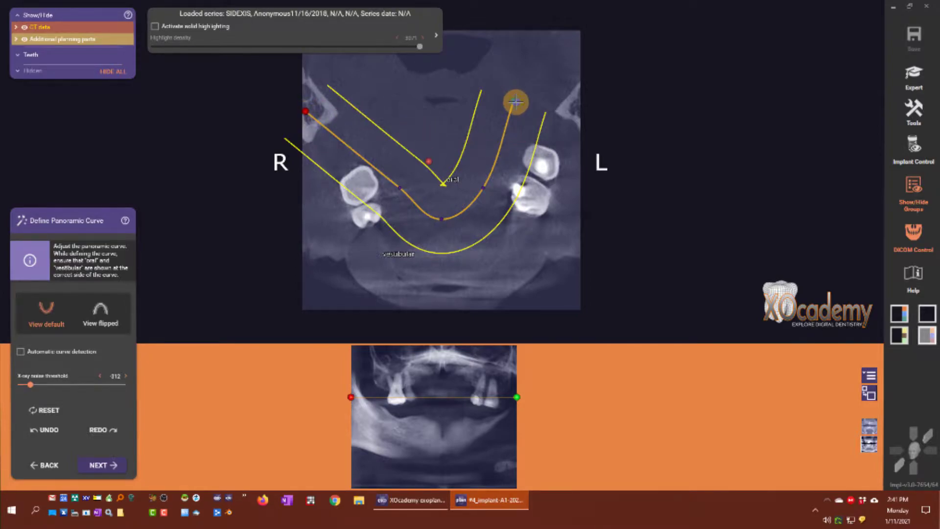
- Stretch the green left endpoint of the curve out to the L-side image edge
left_click_drag(515, 102, 572, 112)
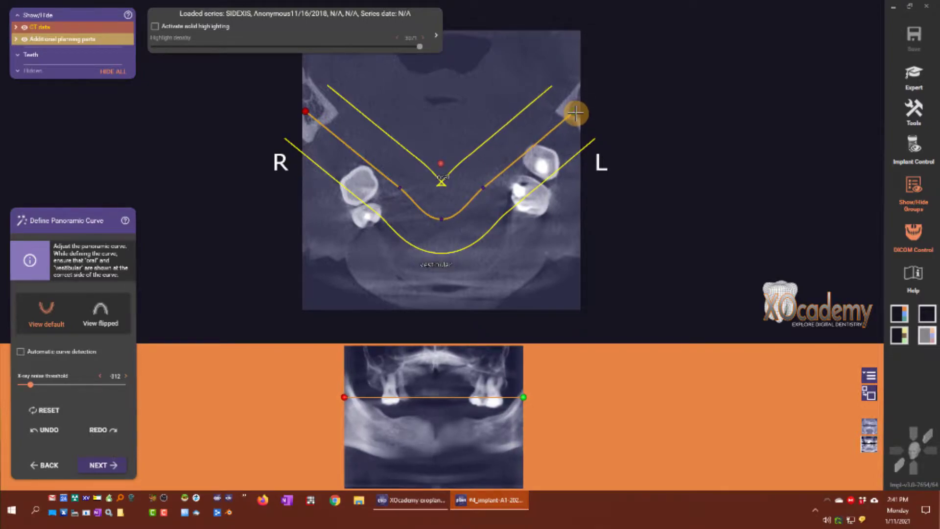
left_click_drag(574, 113, 475, 200)
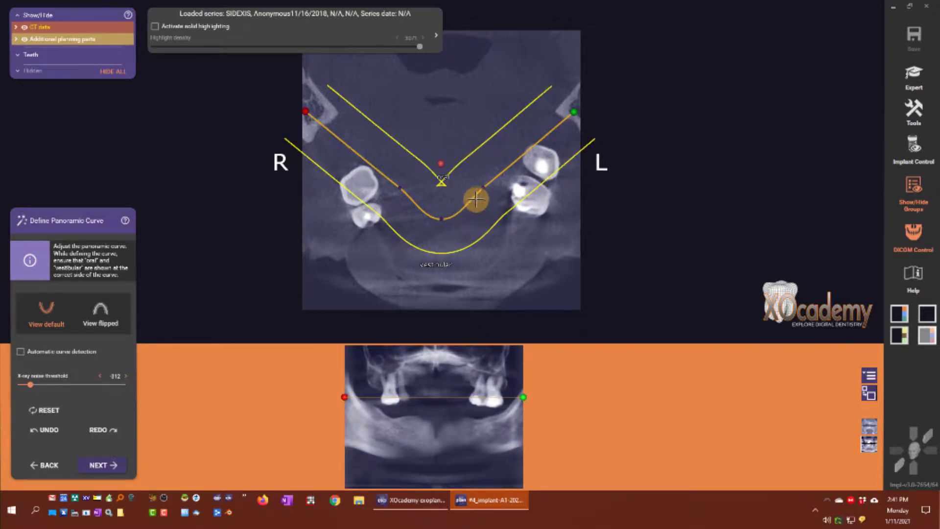
left_click_drag(474, 198, 393, 184)
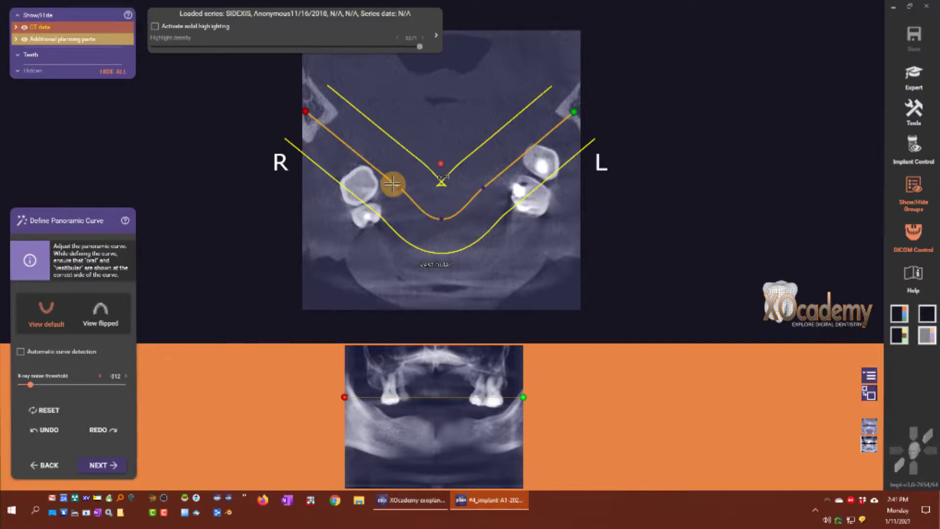
- Move the curve's middle control points, folding the arch into a peaked shape
left_click_drag(392, 184, 502, 184)
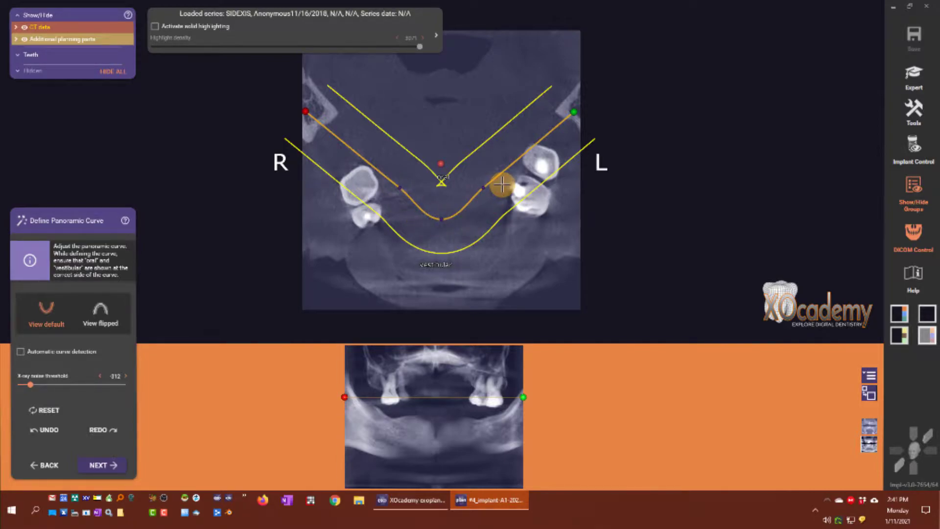
left_click_drag(502, 184, 418, 247)
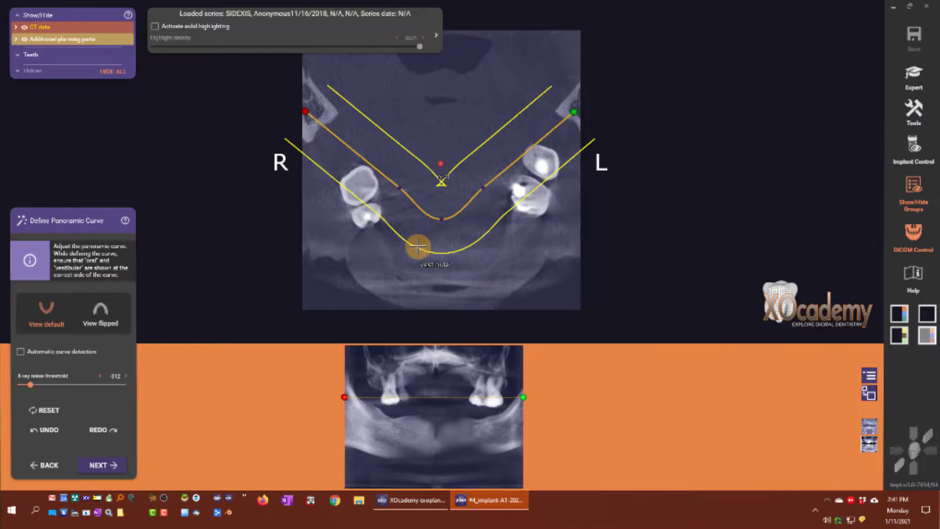
left_click_drag(416, 248, 438, 268)
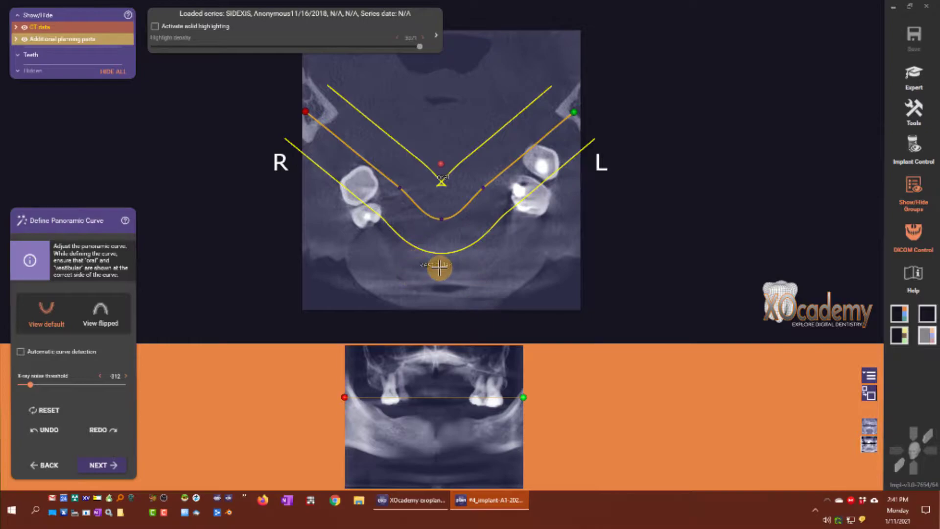
left_click_drag(438, 269, 455, 202)
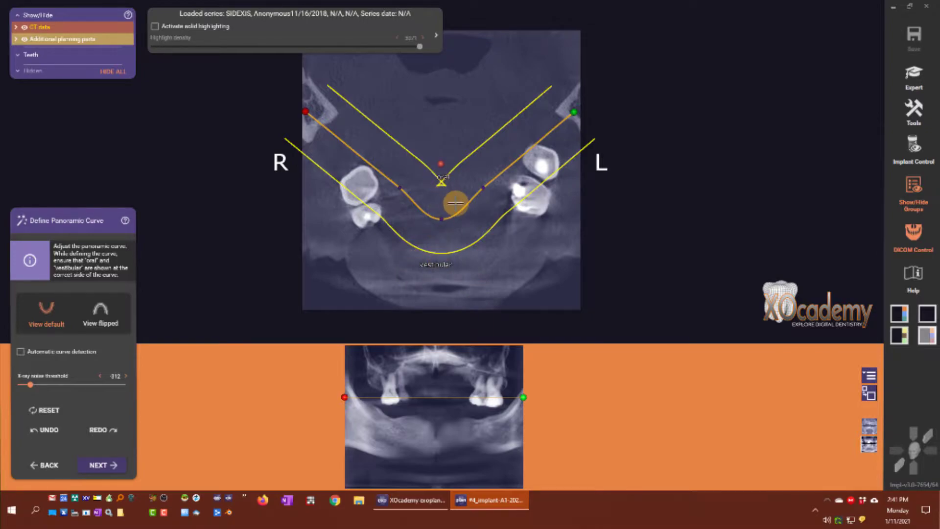
left_click_drag(454, 202, 441, 219)
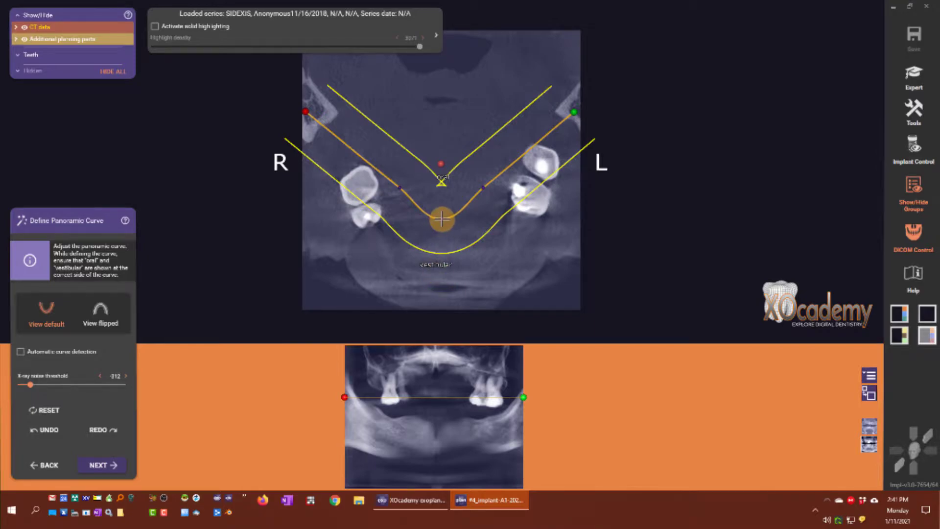
left_click_drag(441, 219, 432, 196)
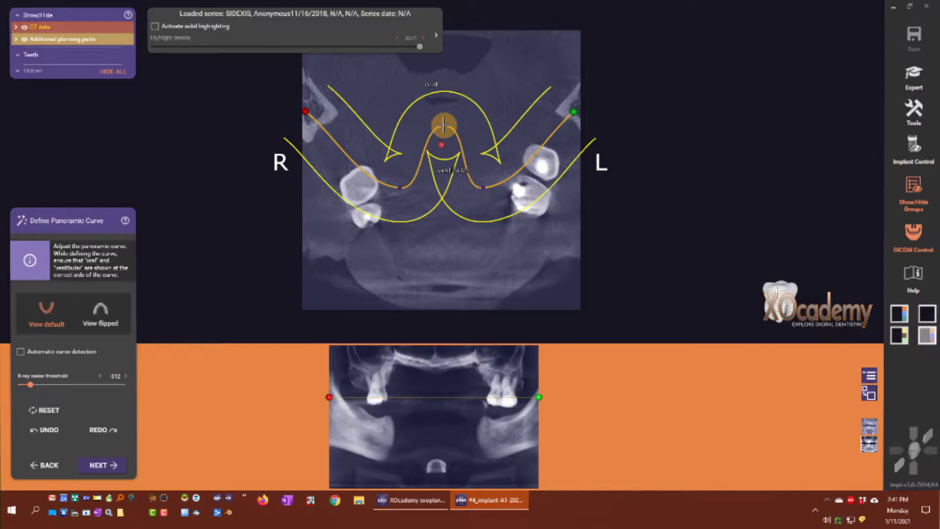
- Bend the curve's center down toward the front teeth and reshape both sides along the lower arch
left_click_drag(442, 125, 438, 249)
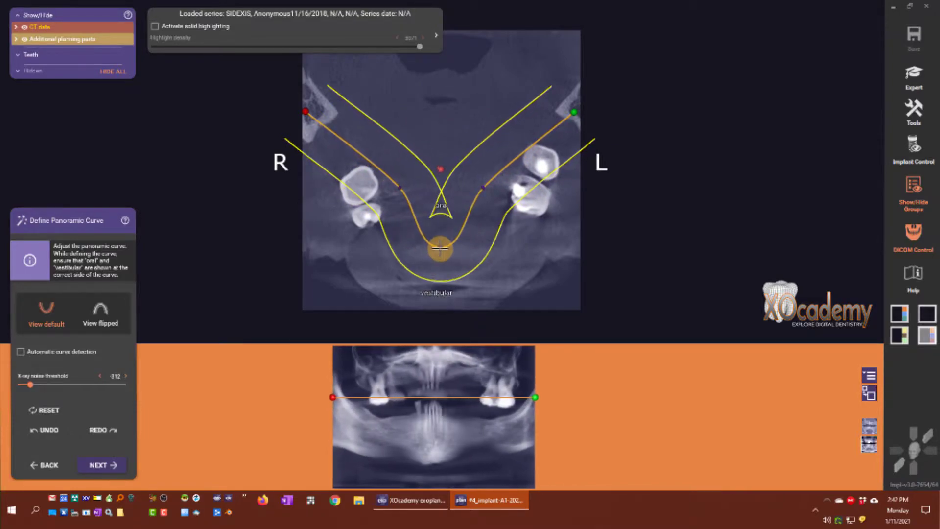
left_click_drag(437, 249, 441, 274)
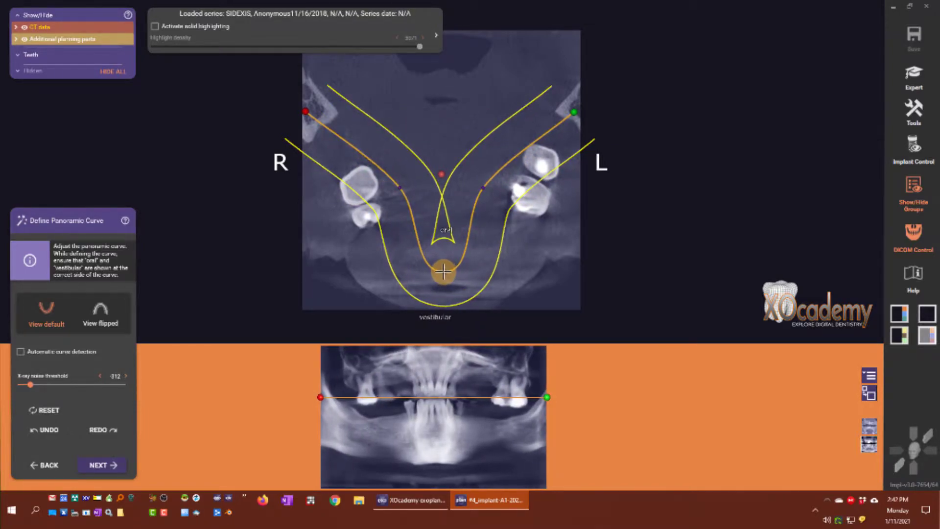
left_click_drag(442, 273, 387, 193)
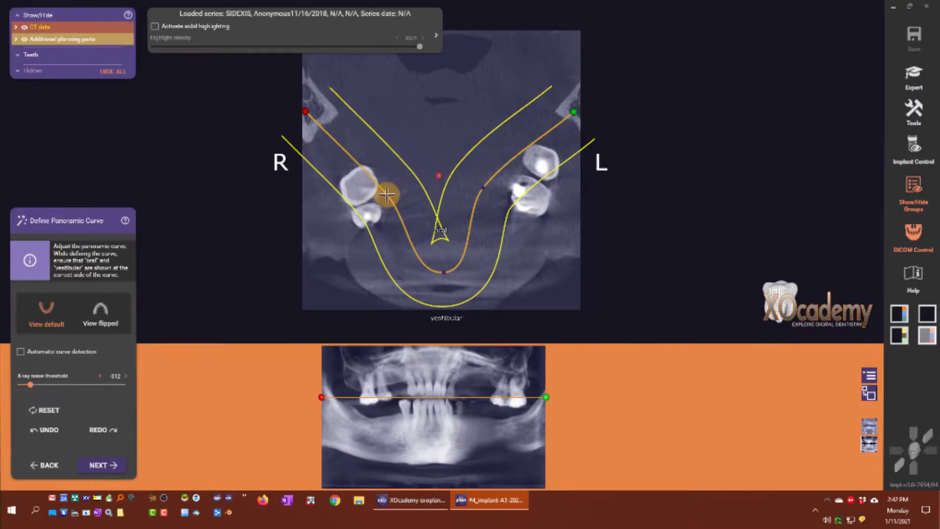
left_click_drag(386, 193, 481, 187)
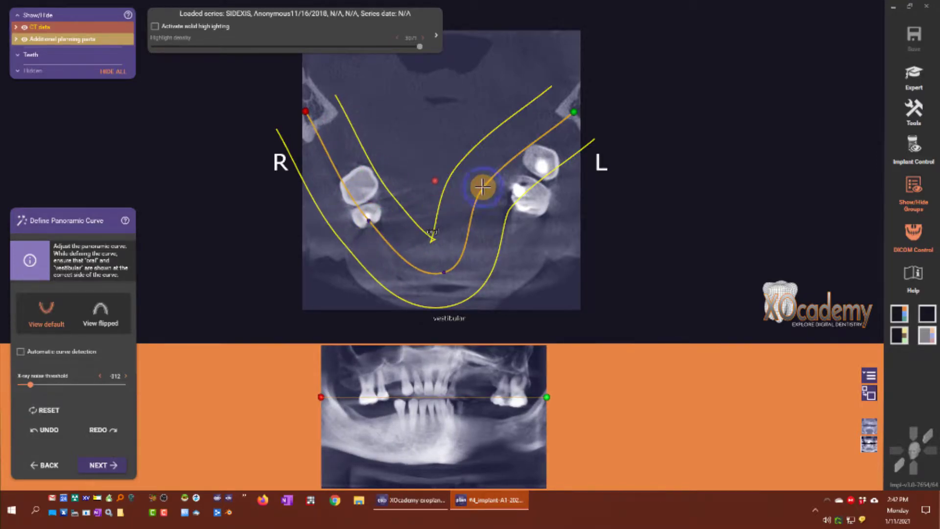
left_click_drag(482, 187, 531, 197)
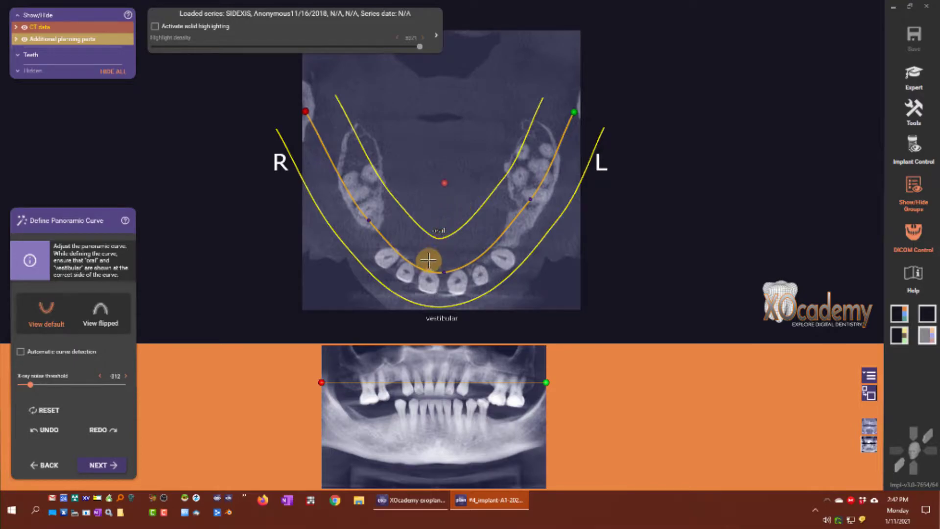
- Align the curve through the right front teeth, premolars and molars back toward the right ramus
left_click_drag(427, 259, 461, 220)
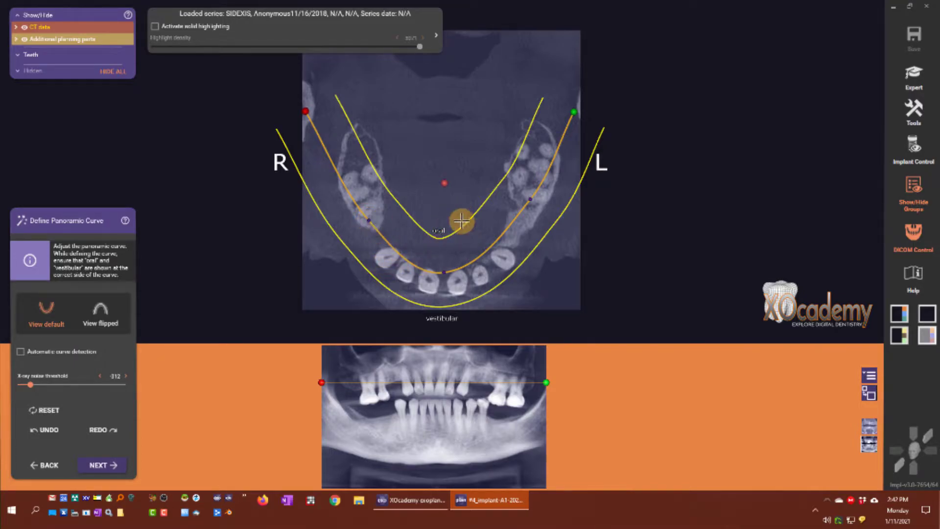
left_click_drag(461, 220, 399, 254)
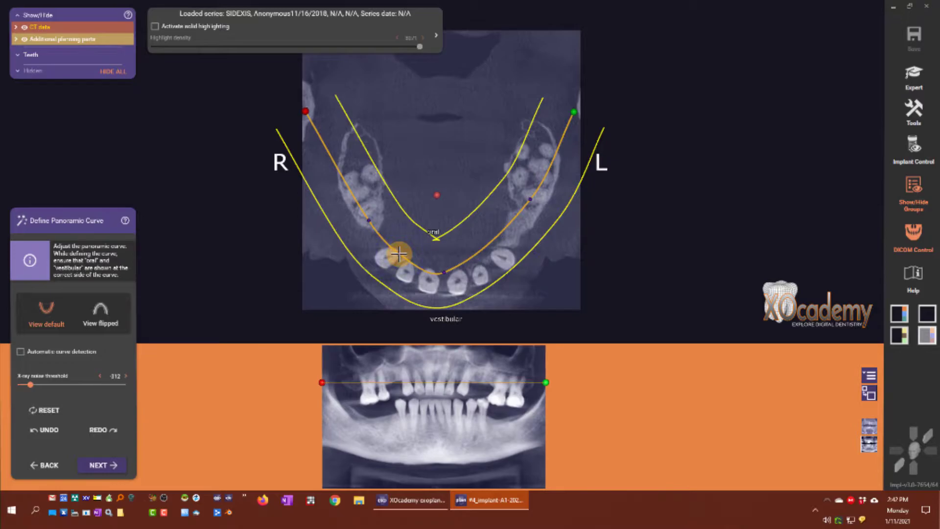
left_click_drag(399, 254, 423, 231)
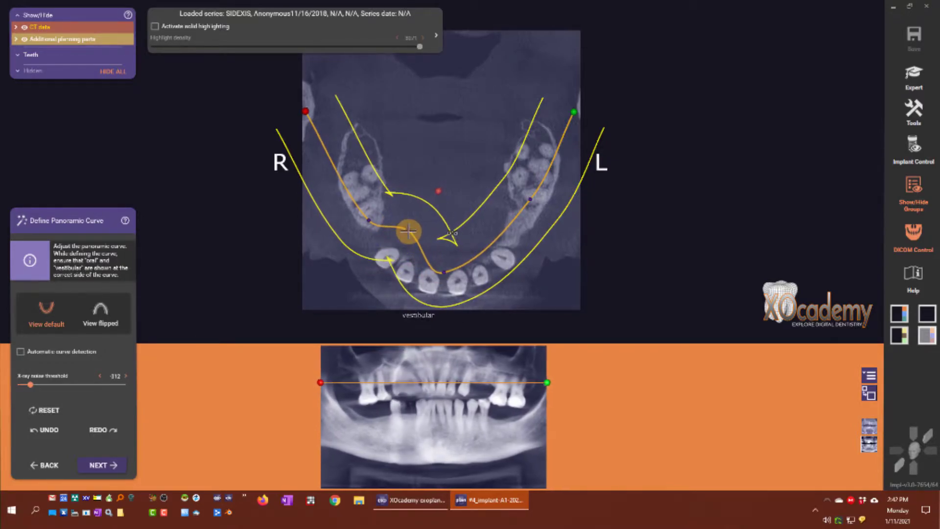
left_click_drag(411, 232, 403, 251)
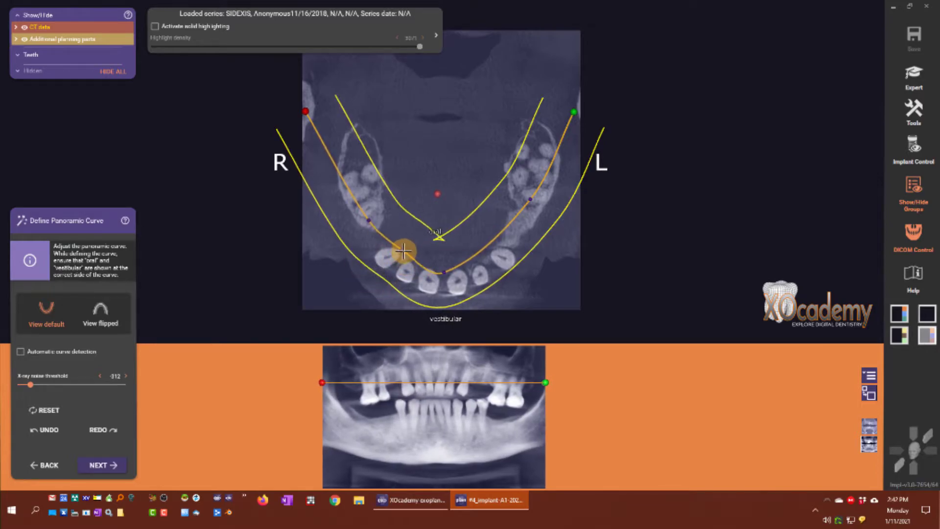
left_click_drag(403, 250, 368, 220)
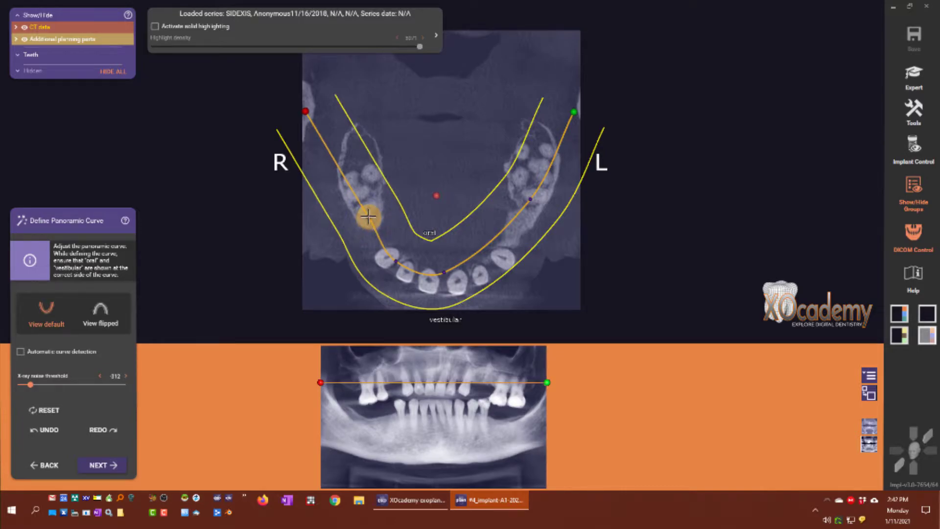
left_click_drag(368, 217, 366, 210)
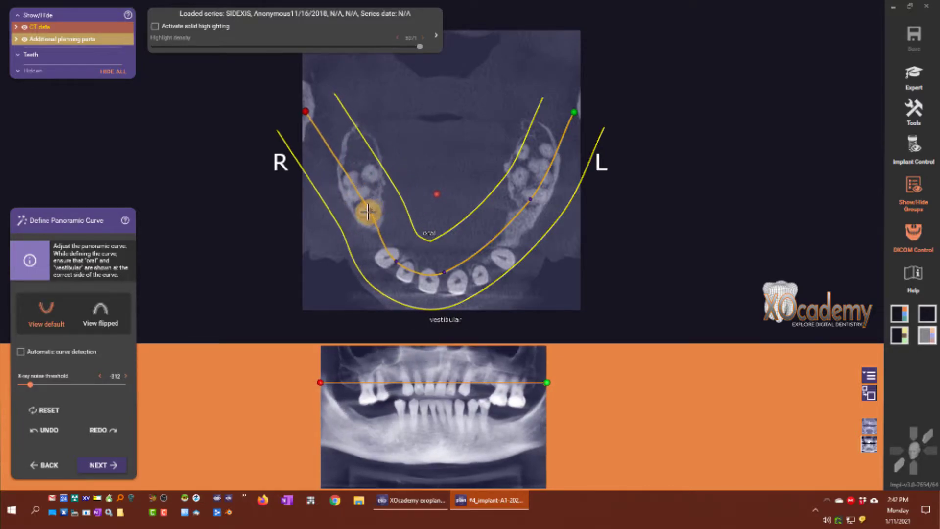
left_click_drag(366, 210, 359, 168)
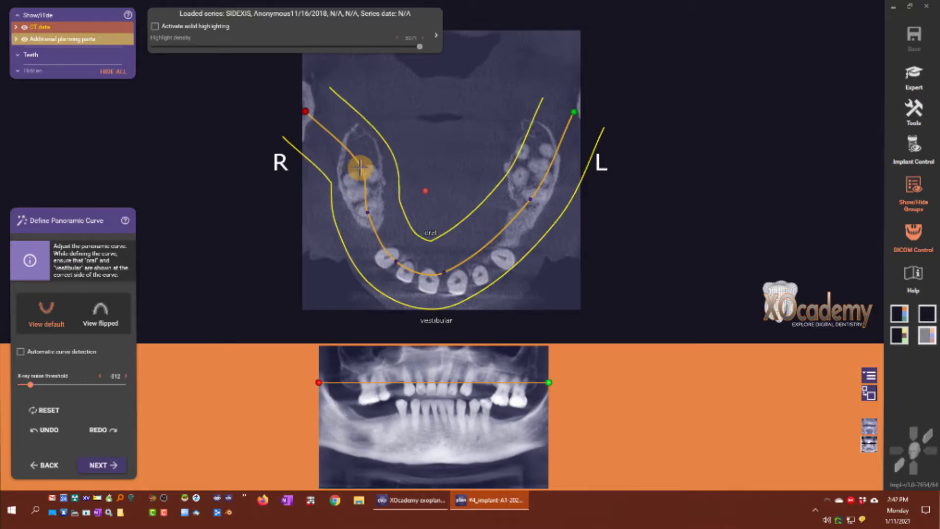
left_click_drag(360, 168, 345, 130)
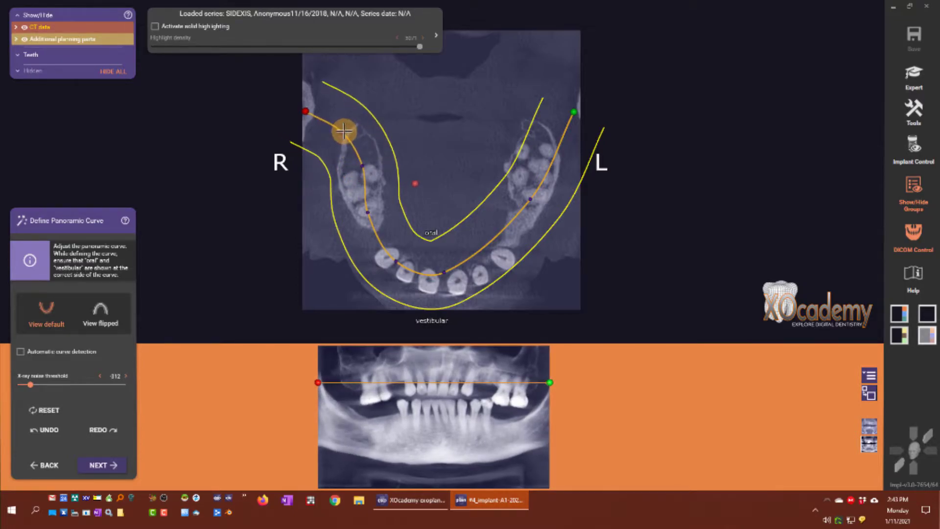
left_click_drag(345, 131, 339, 87)
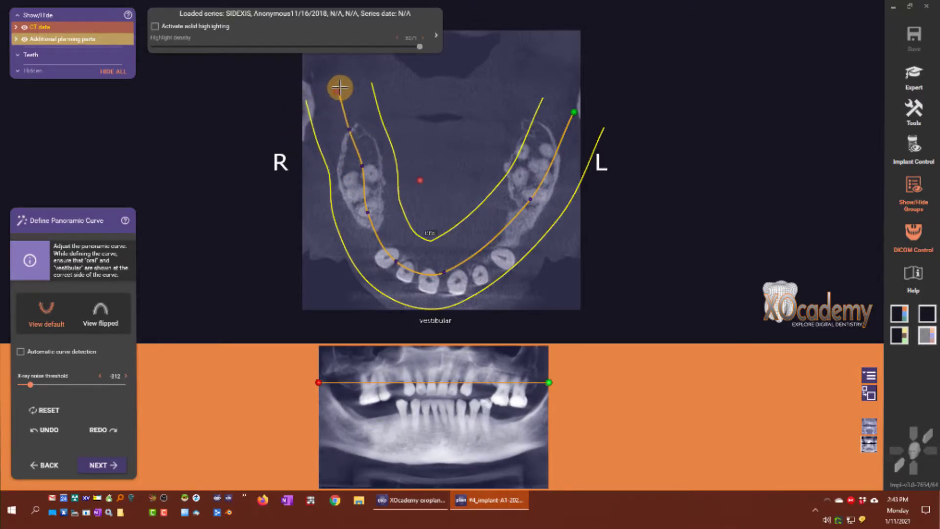
left_click_drag(339, 87, 383, 115)
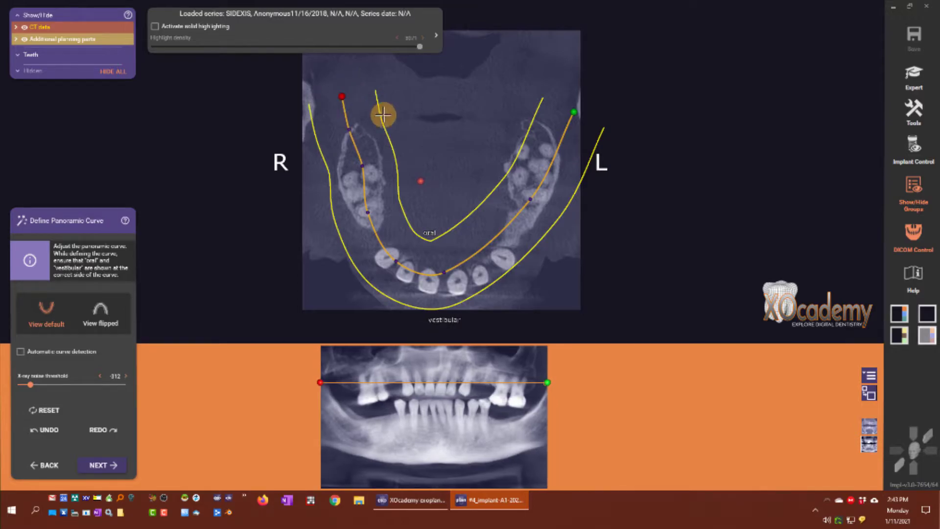
- Refine the curve through the front teeth and left molars, bringing the left end inward
left_click_drag(384, 115, 505, 228)
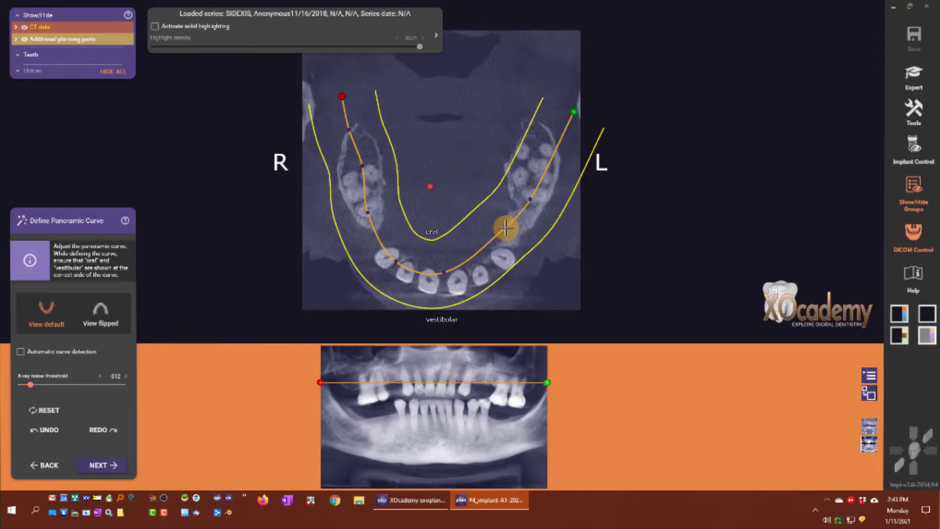
left_click_drag(505, 228, 482, 265)
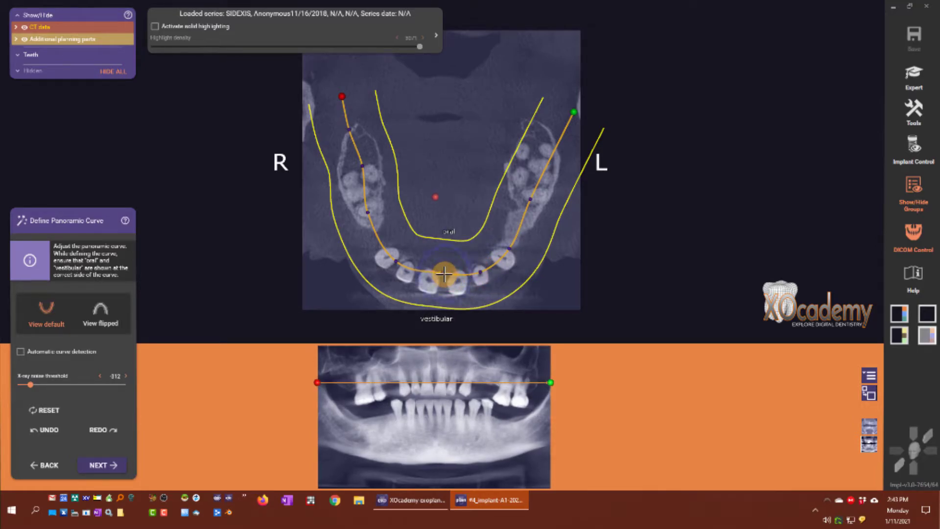
left_click_drag(445, 273, 397, 261)
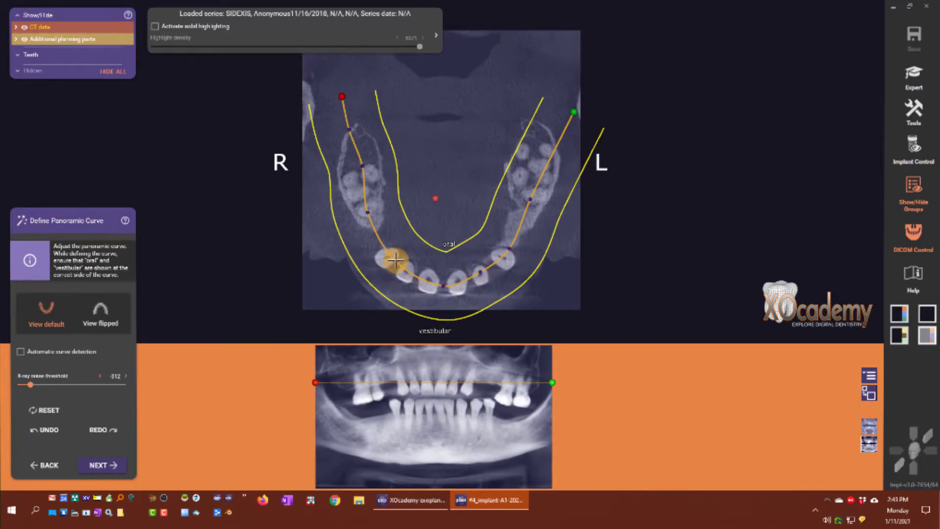
left_click_drag(395, 261, 488, 227)
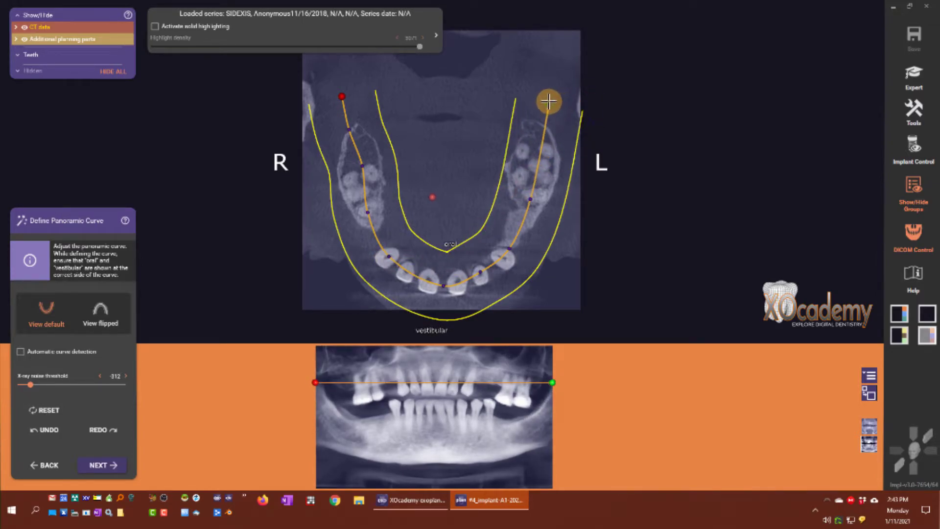
left_click_drag(548, 101, 538, 108)
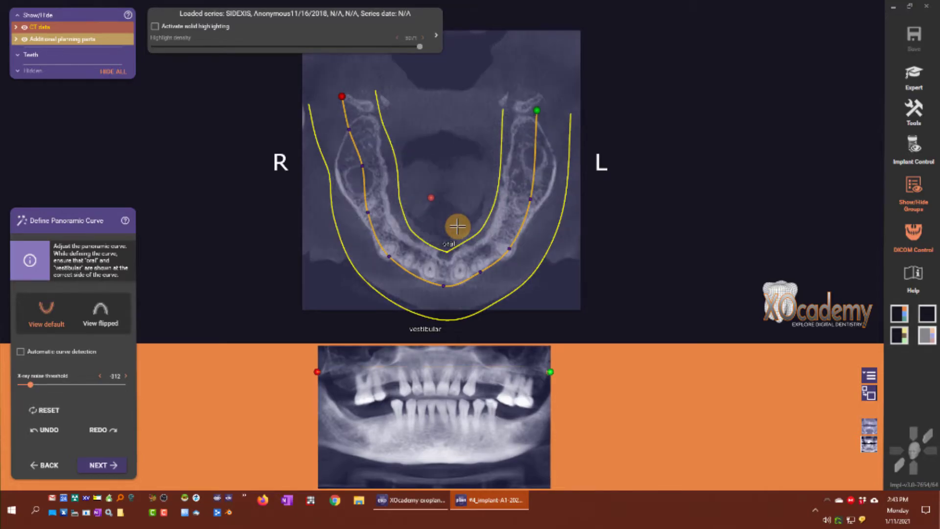
- Move to lower axial slices to check that the curve still follows the jaw arch
left_click_drag(457, 227, 452, 272)
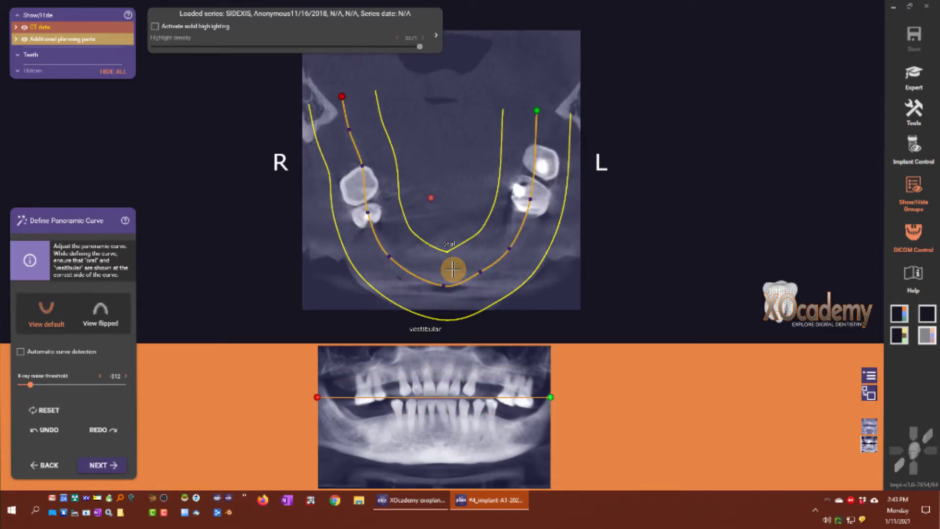
left_click_drag(452, 269, 483, 284)
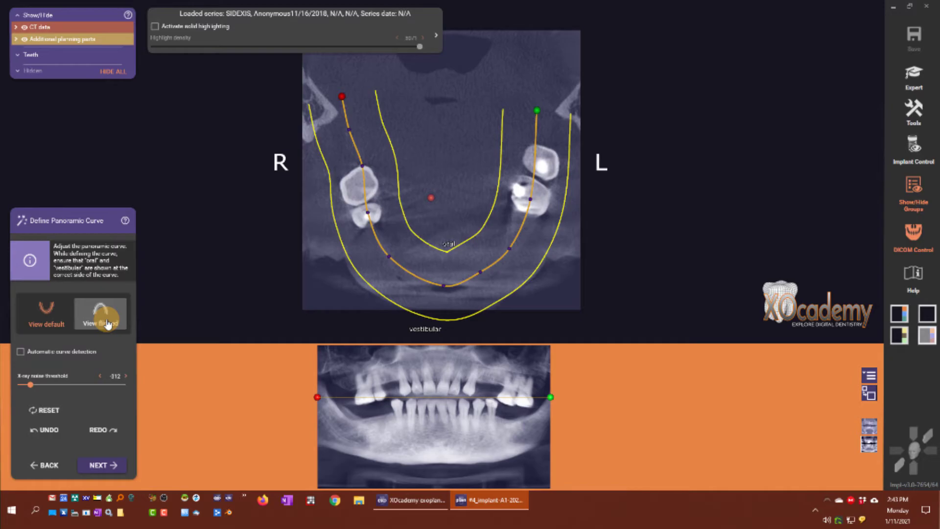
- Enable View flipped so the front teeth point upward with left and right swapped
left_click(101, 312)
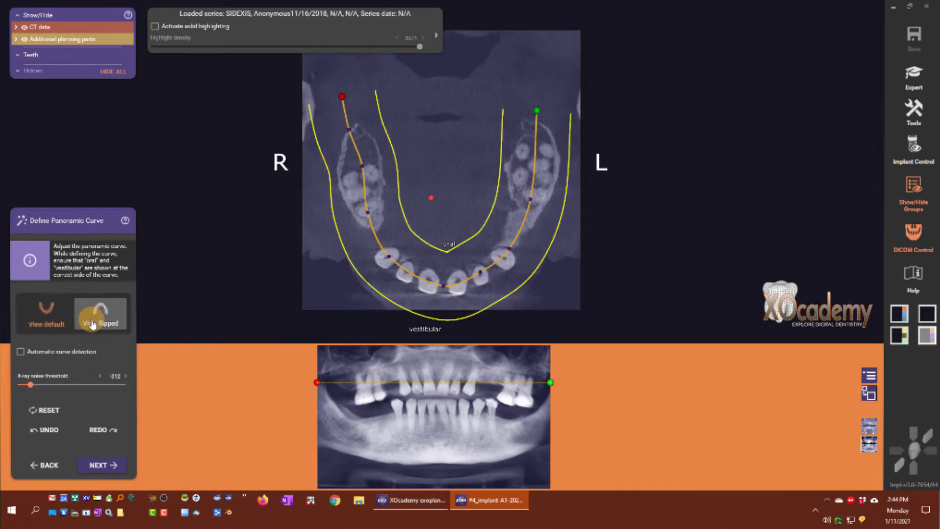
left_click(46, 313)
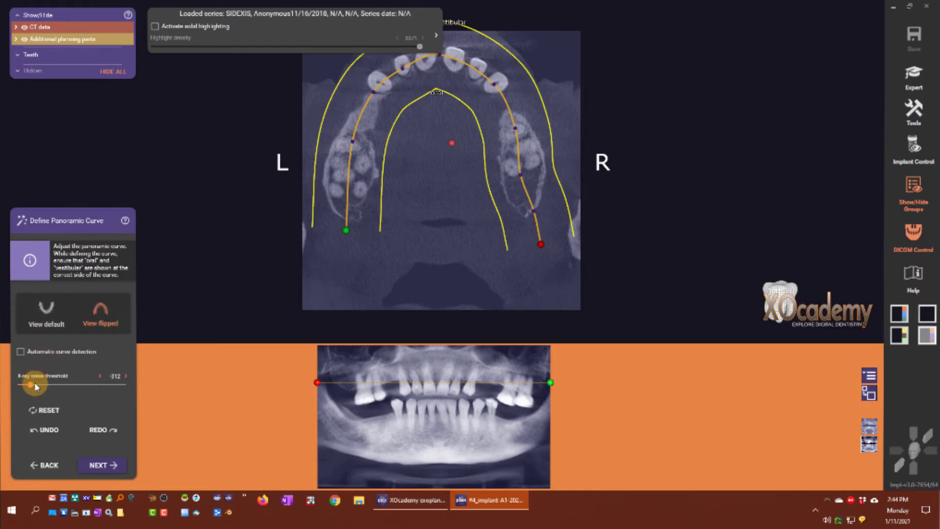
- Test higher X-ray noise threshold values, then settle the slider at -76
left_click_drag(32, 384, 72, 384)
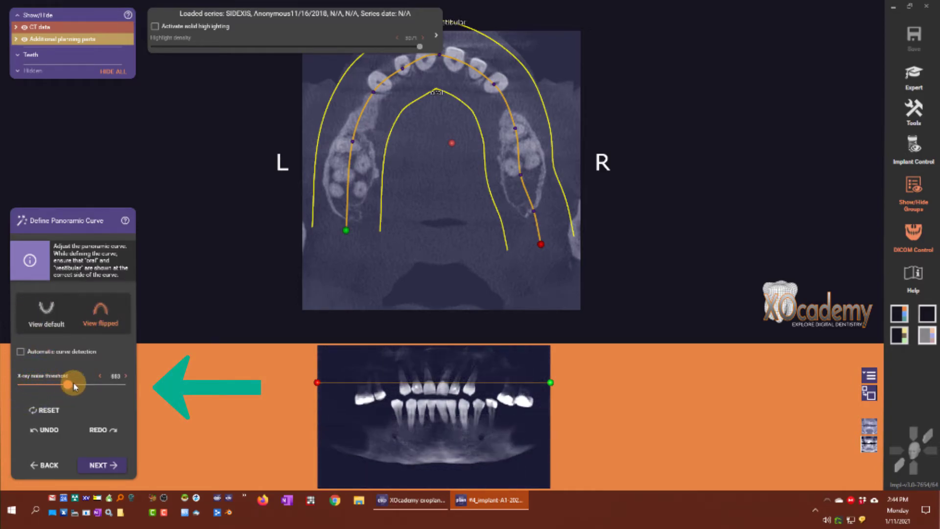
left_click_drag(73, 382, 54, 382)
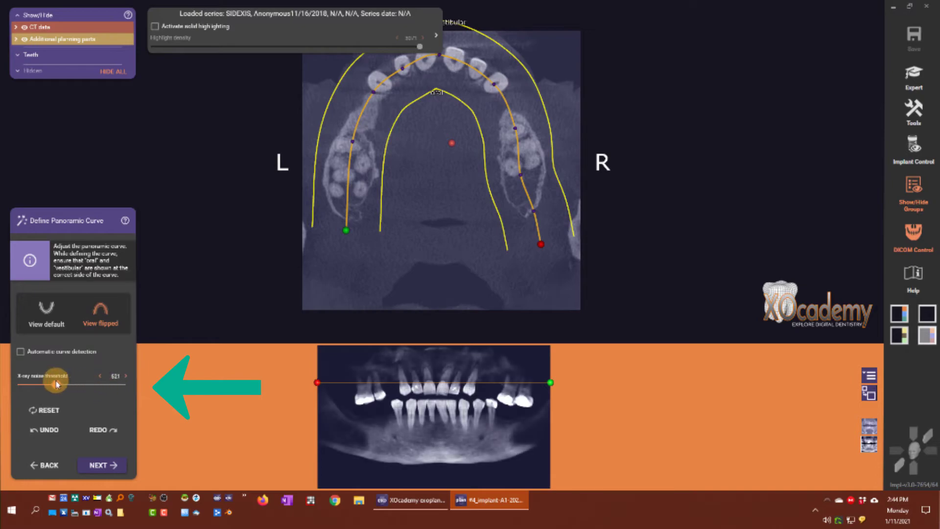
left_click_drag(56, 382, 83, 388)
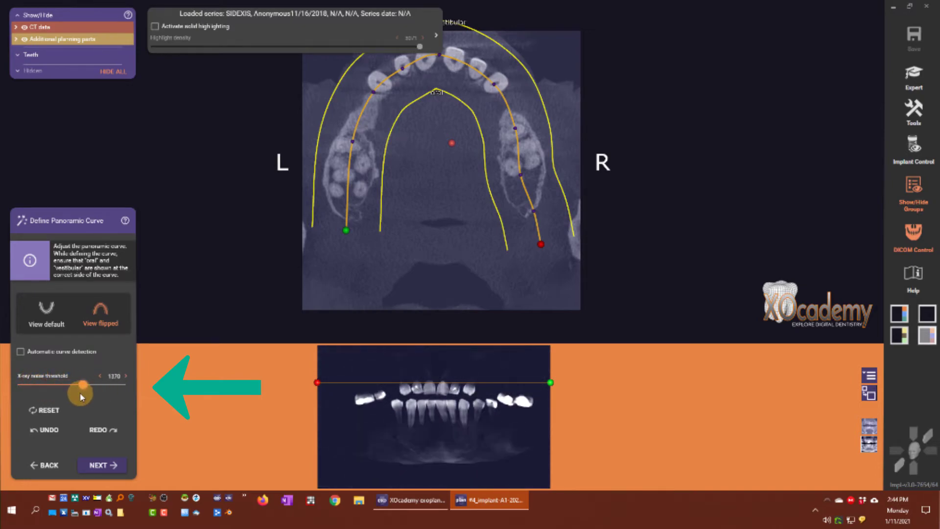
left_click_drag(82, 388, 64, 389)
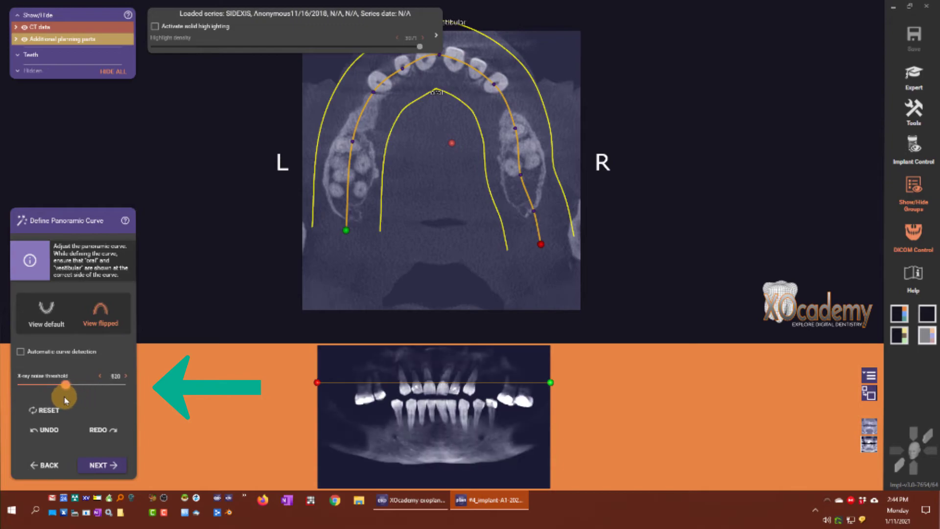
left_click_drag(66, 386, 58, 385)
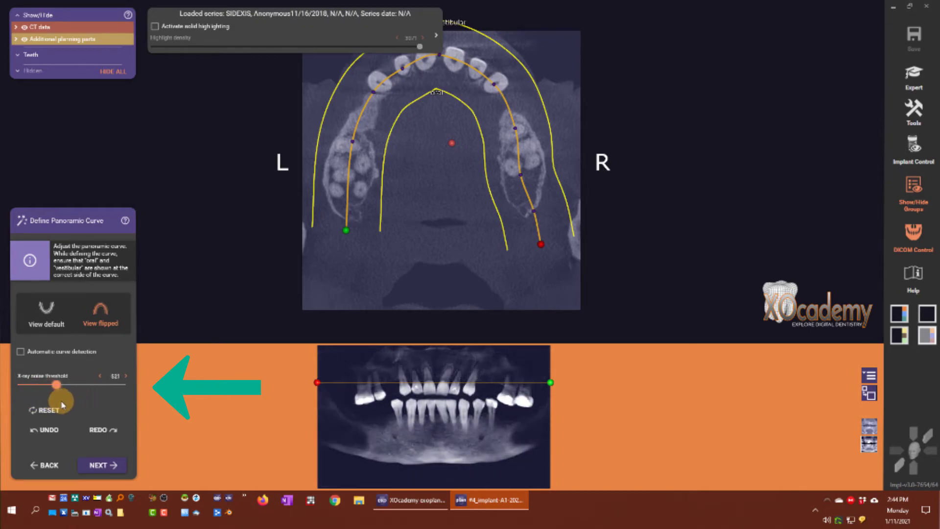
left_click_drag(57, 384, 45, 384)
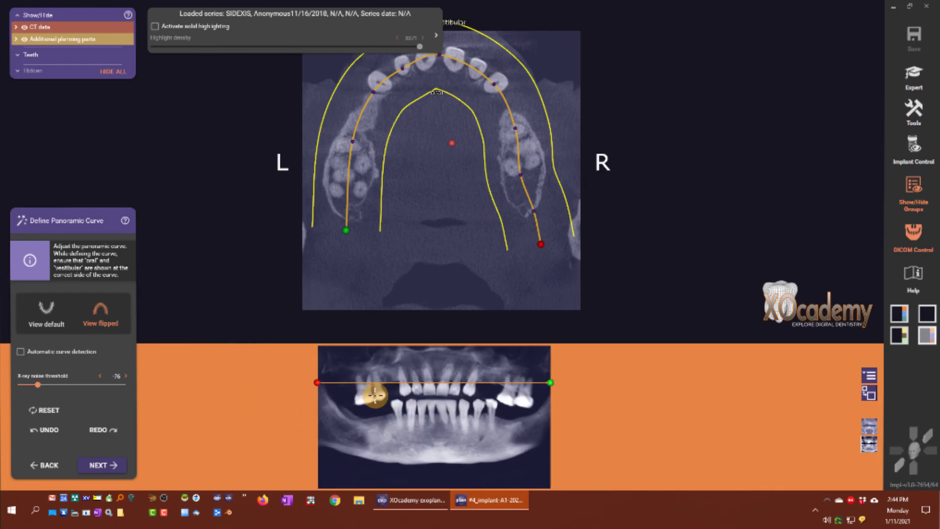
left_click_drag(368, 396, 273, 403)
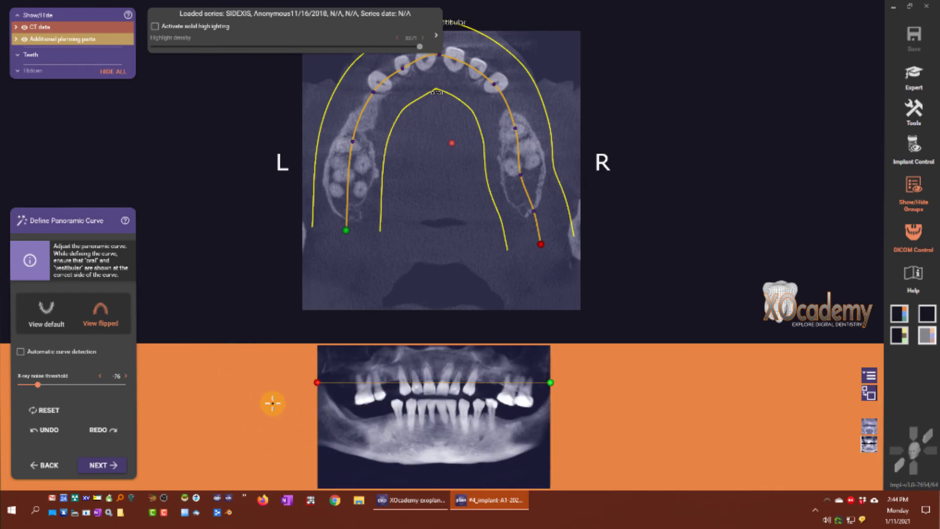